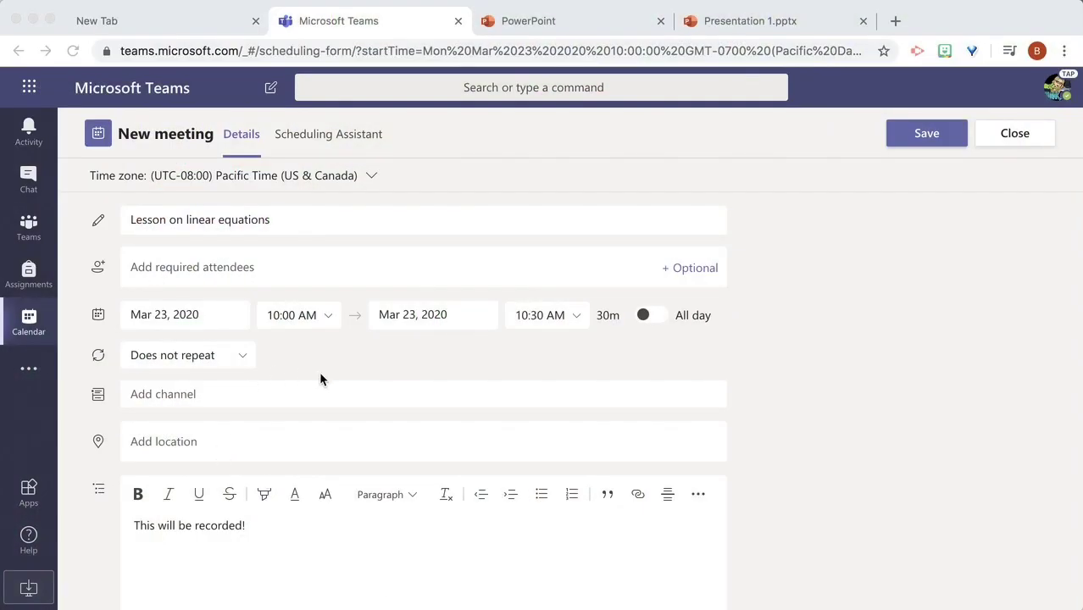
mouse_move(264, 526)
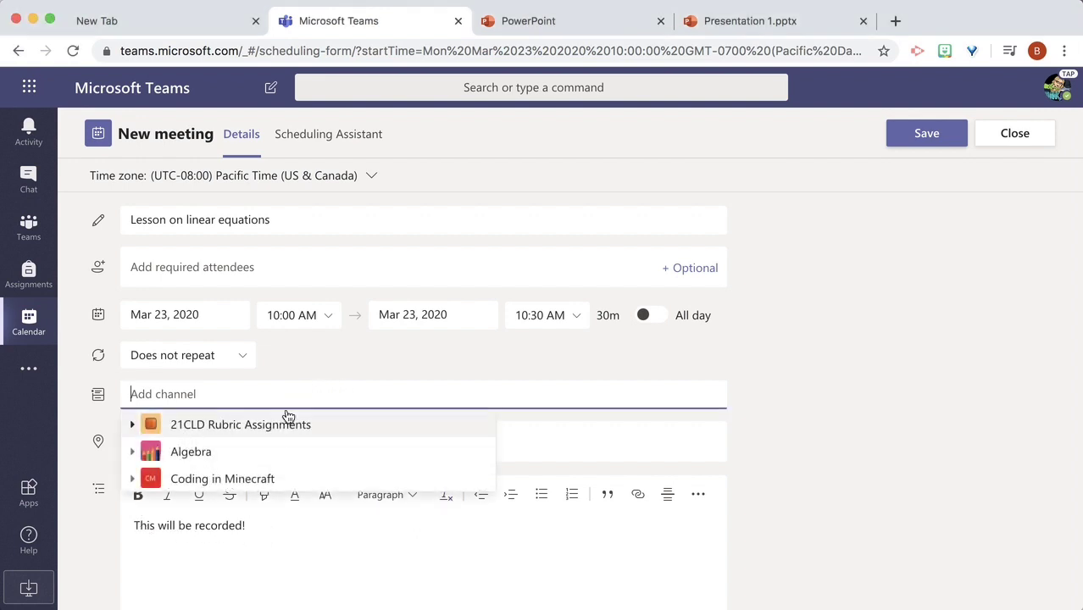
- Attach the 'Lesson on linear equations' meeting to Algebra > Unit 5 and send the invitation
click(132, 450)
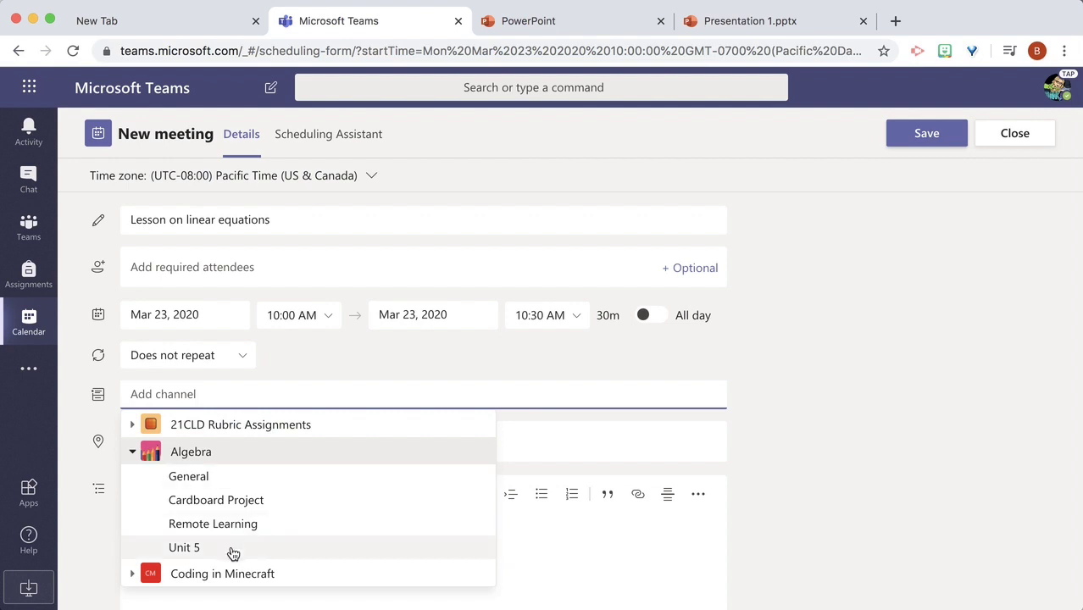
click(183, 545)
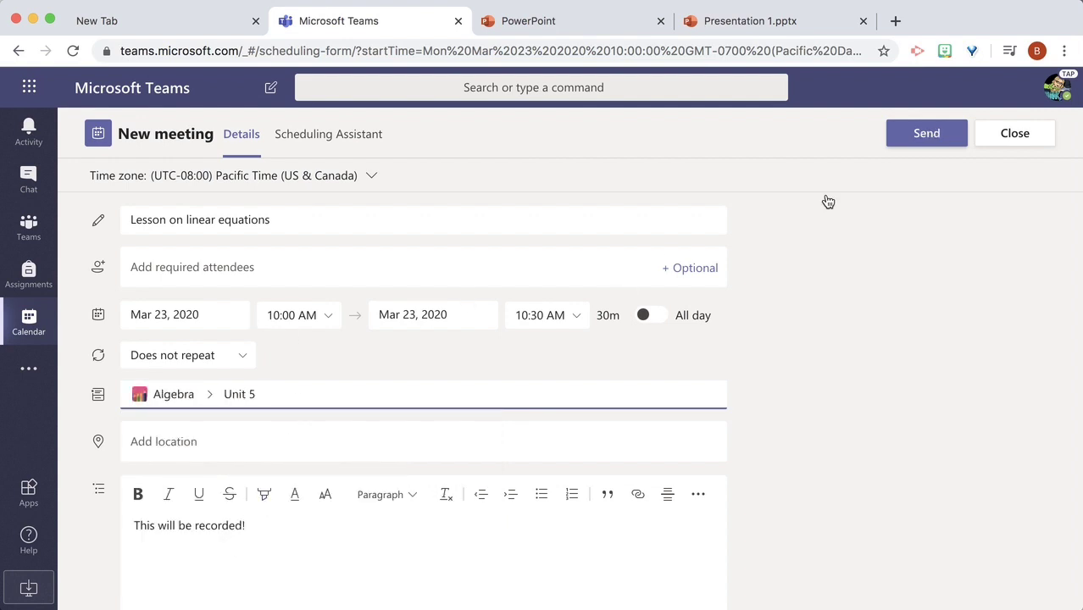
click(926, 132)
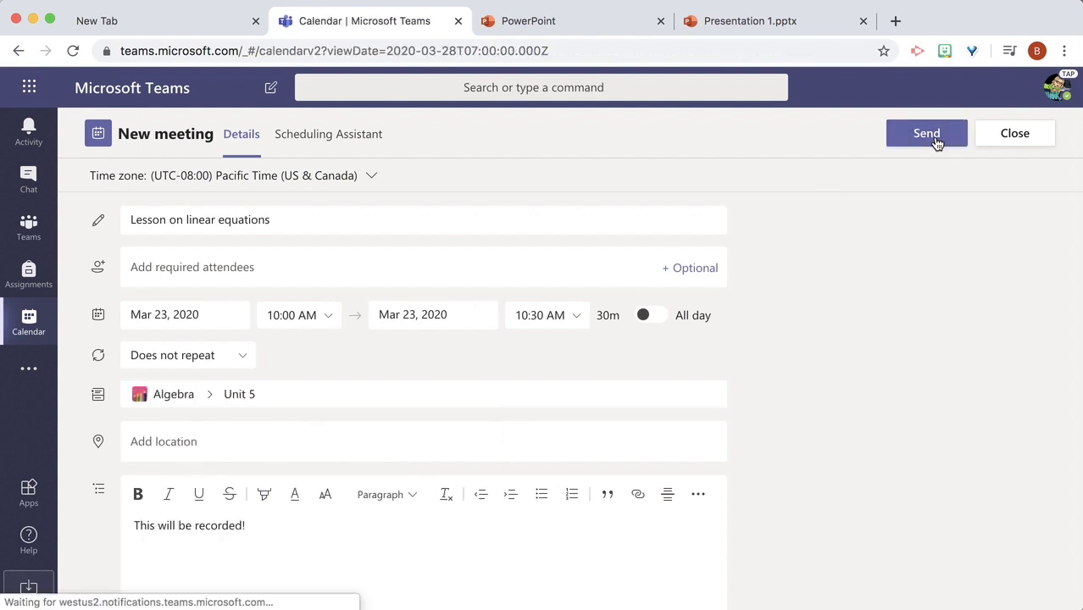
- Reach the meeting's pre-join screen via the Algebra Unit 5 channel post
click(926, 132)
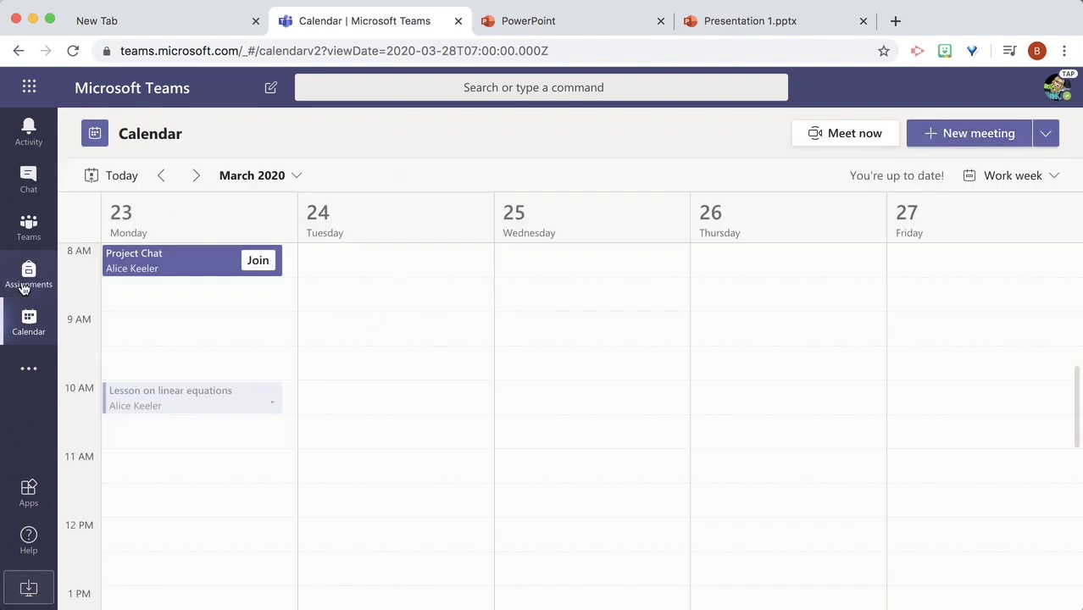
click(189, 399)
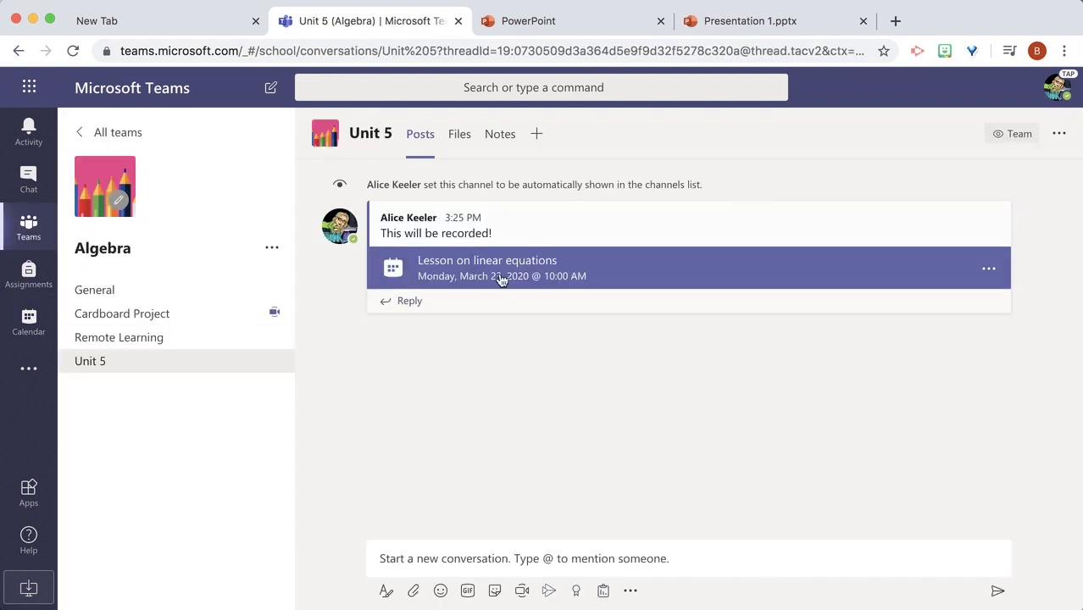
mouse_move(571, 296)
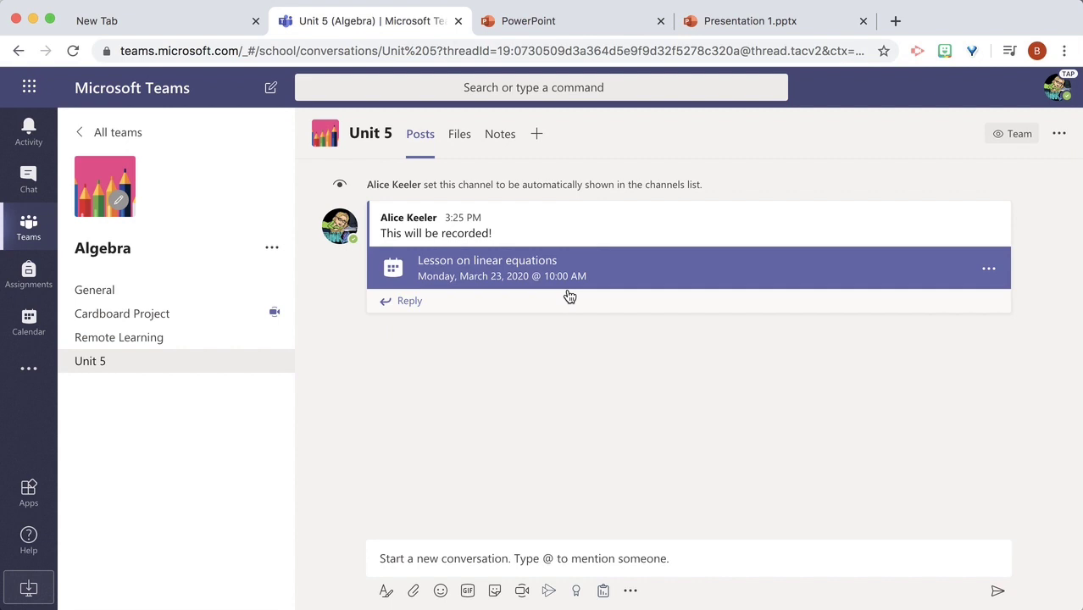
click(488, 268)
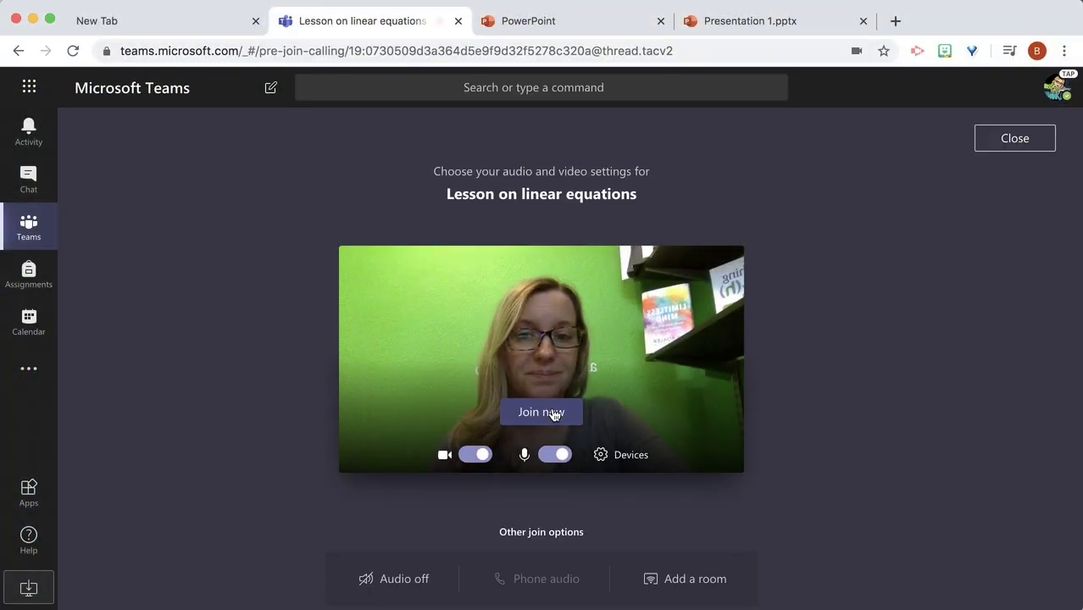
- Join the meeting and start recording from More actions
click(541, 412)
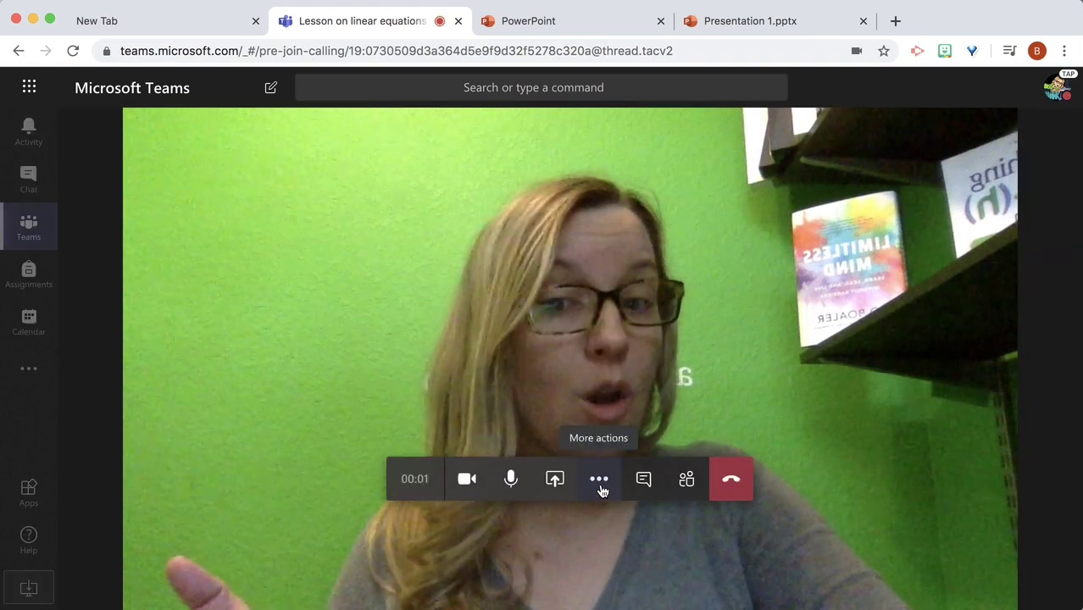
click(598, 478)
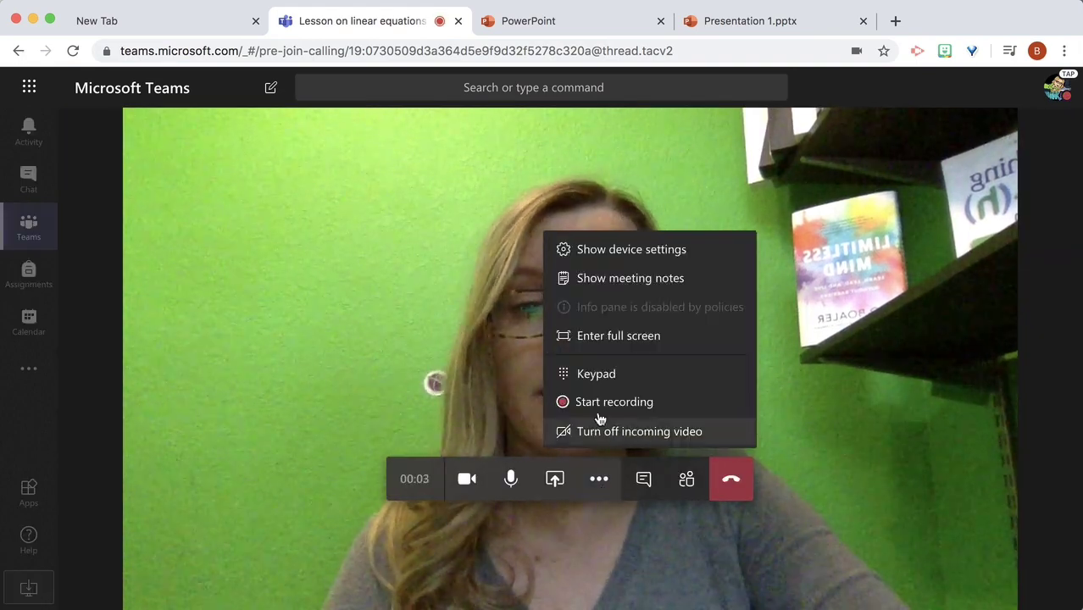
click(613, 400)
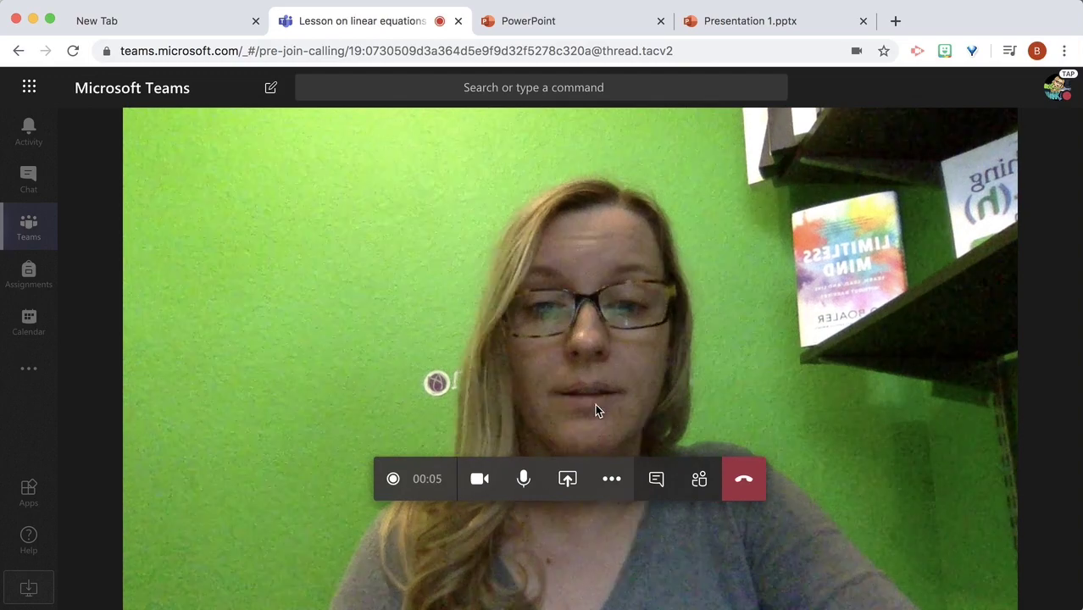
mouse_move(566, 480)
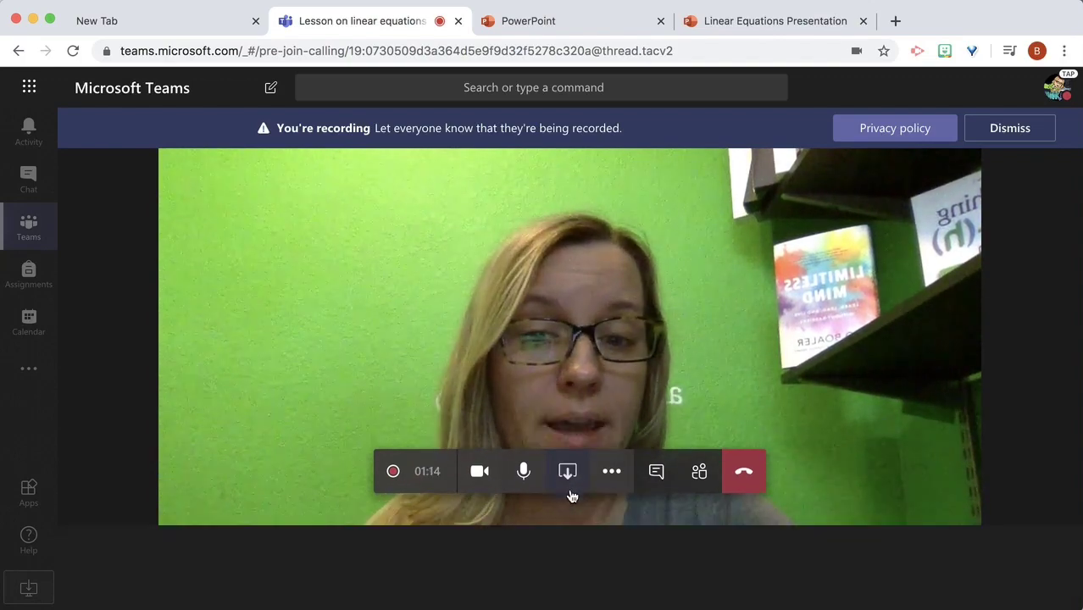
- Share the 'Linear Equations Presentation' Chrome tab into the recorded meeting
click(566, 471)
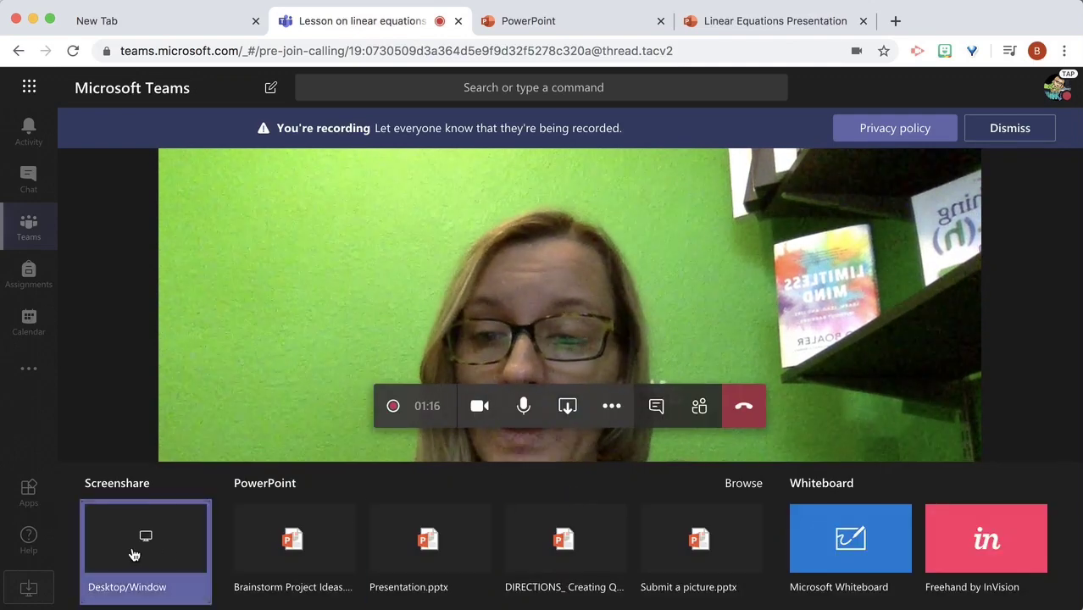
click(144, 539)
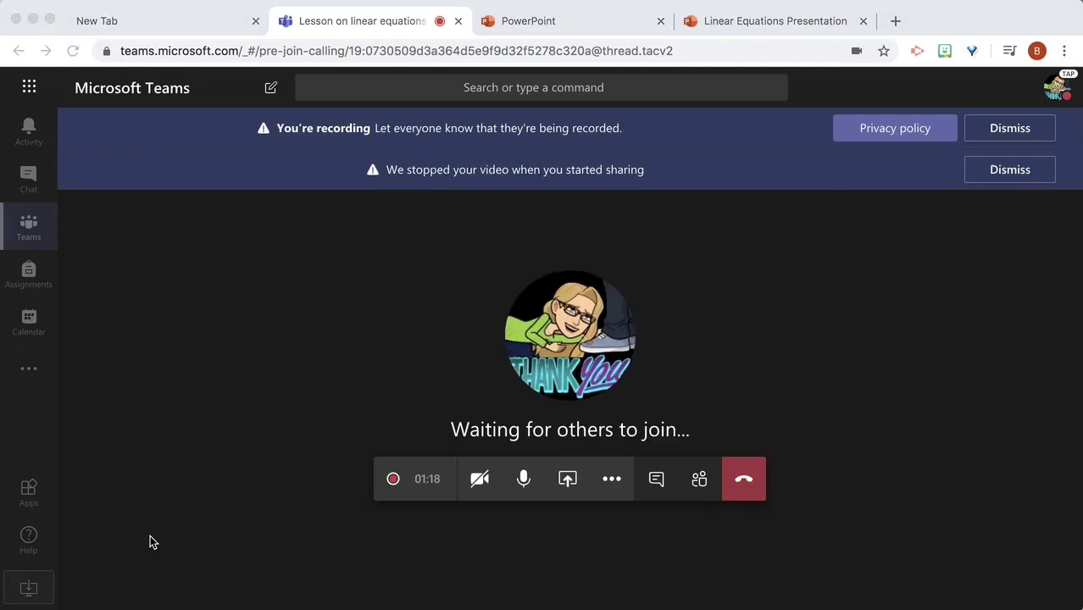
click(566, 478)
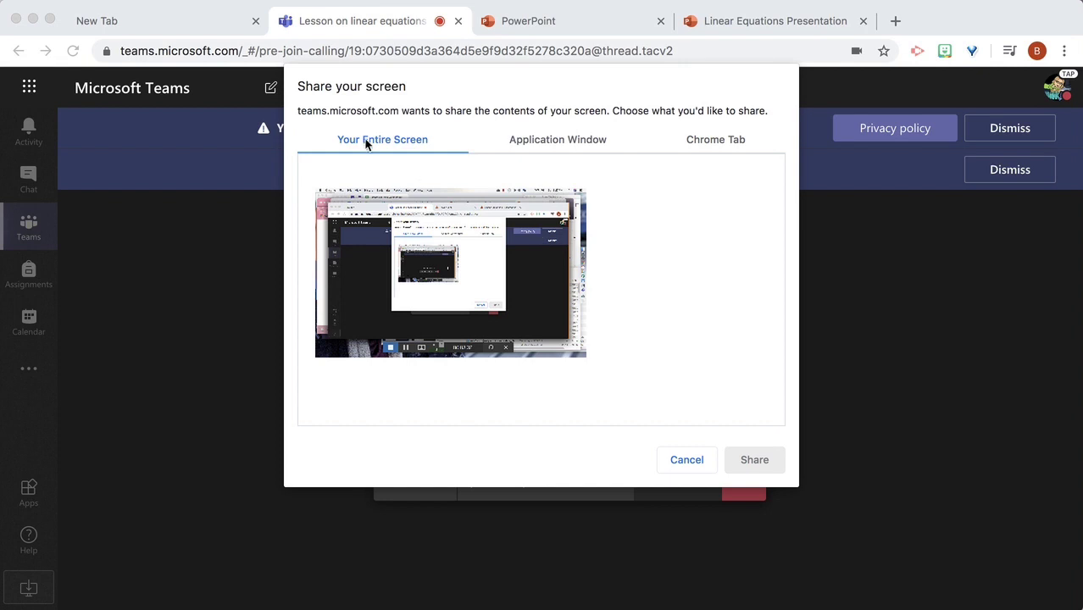
click(558, 139)
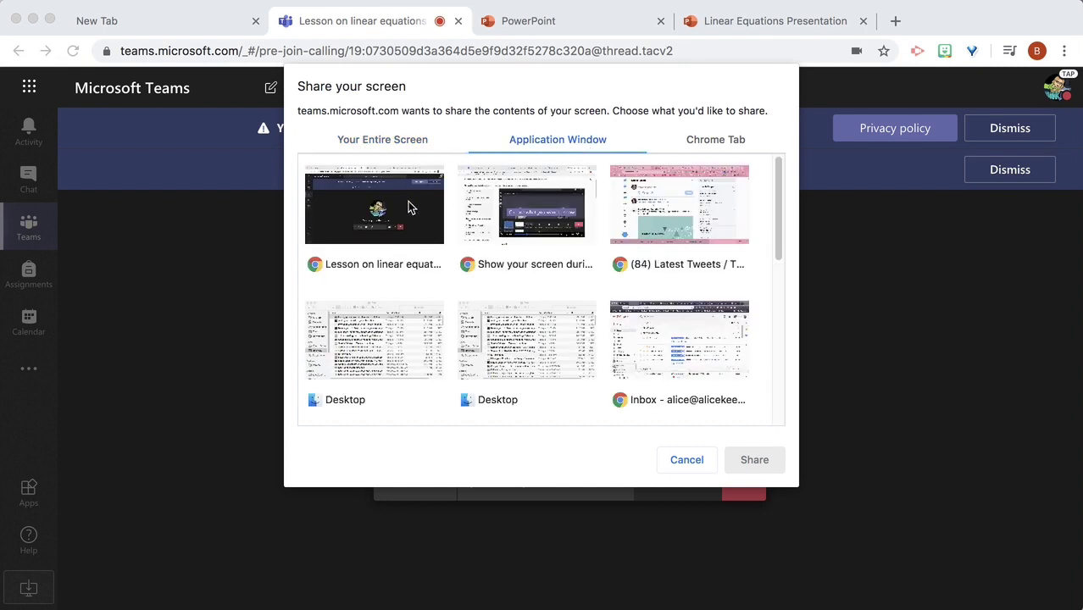
mouse_move(536, 180)
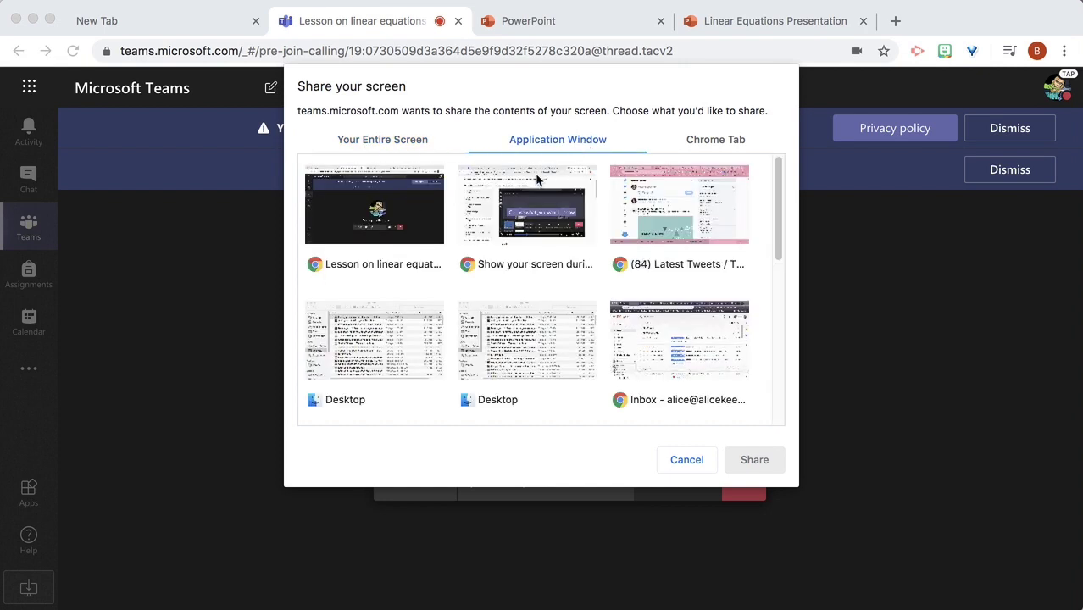
click(716, 139)
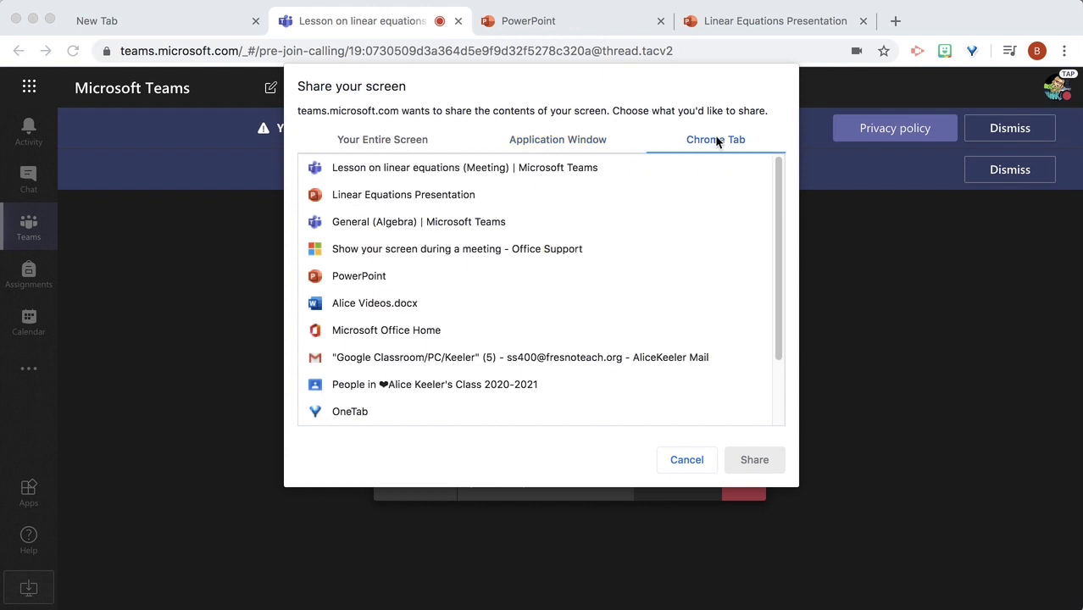
click(404, 193)
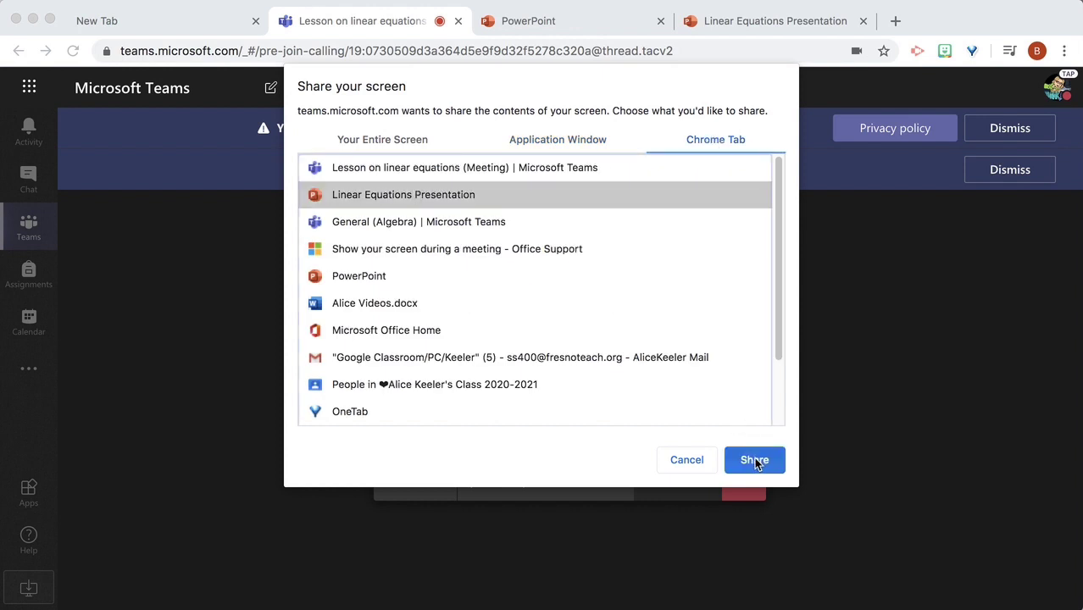
click(752, 460)
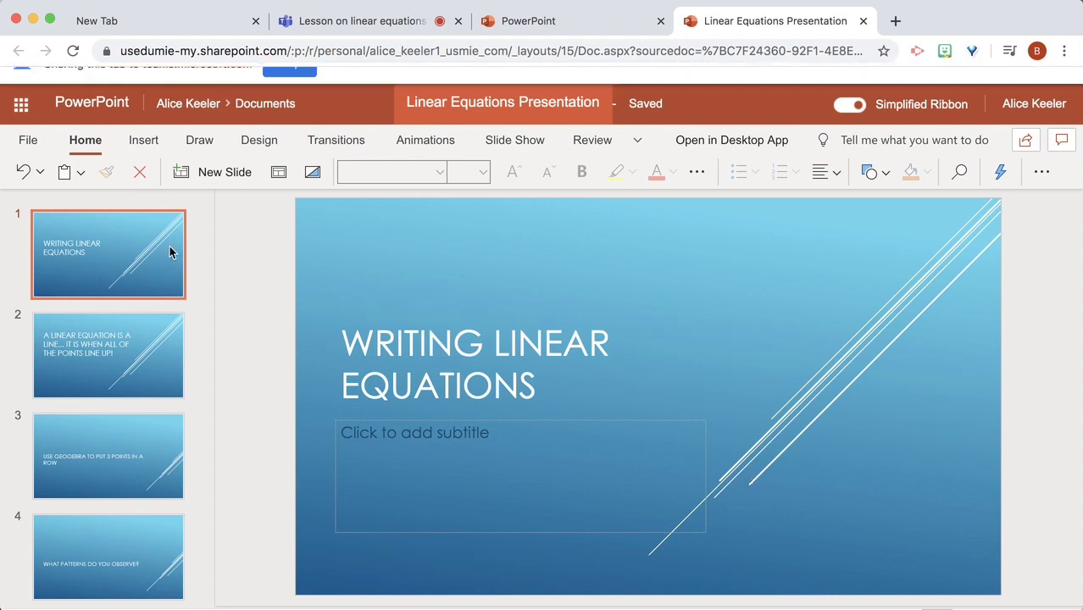
mouse_move(132, 347)
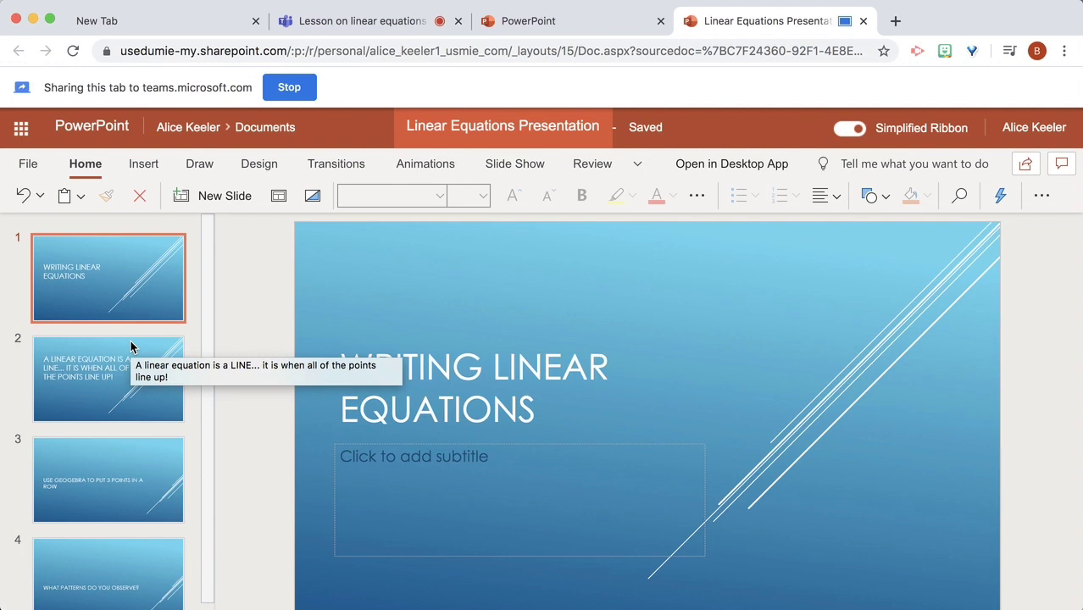
- Present slide 2, stop sharing, and hang up to leave the meeting
click(108, 378)
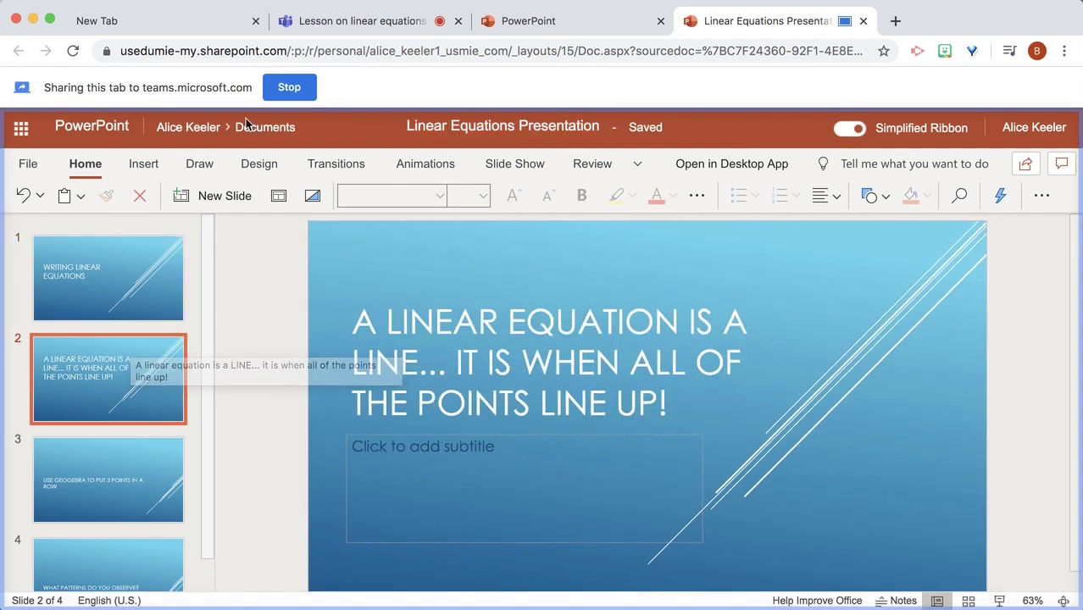
click(363, 20)
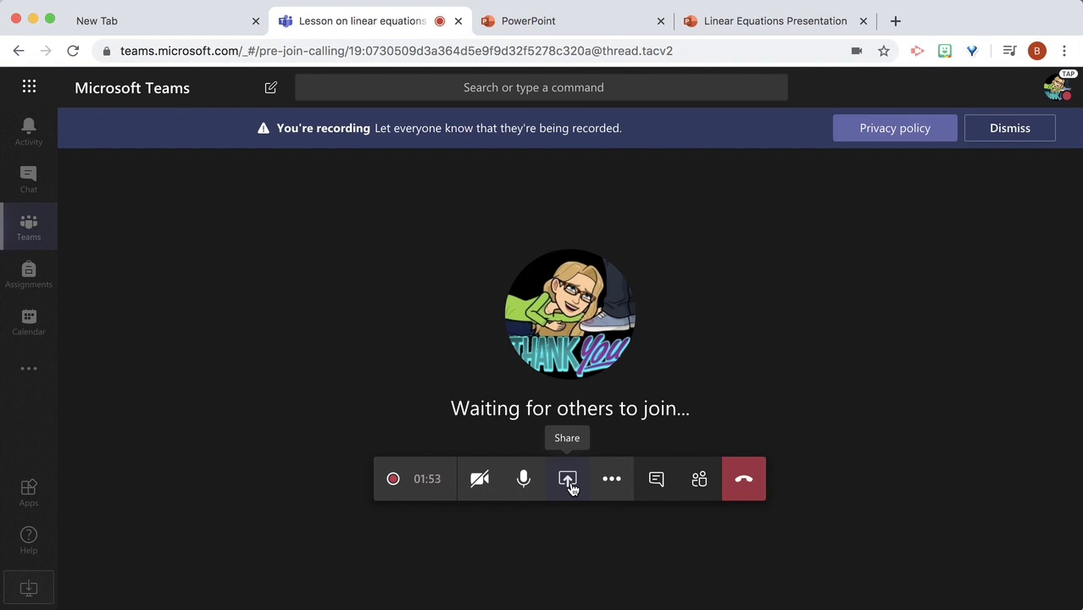
click(742, 478)
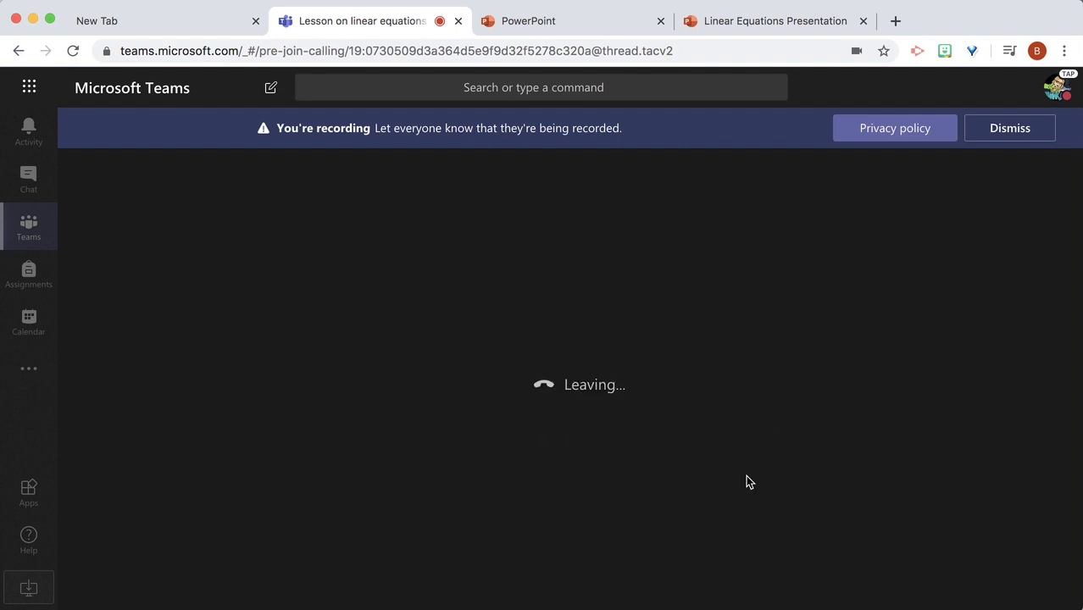